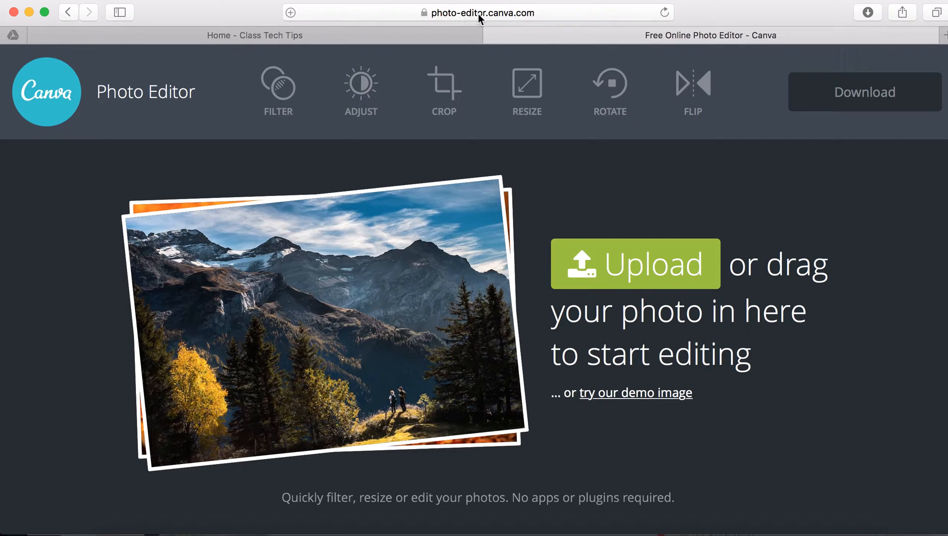
mouse_move(523, 23)
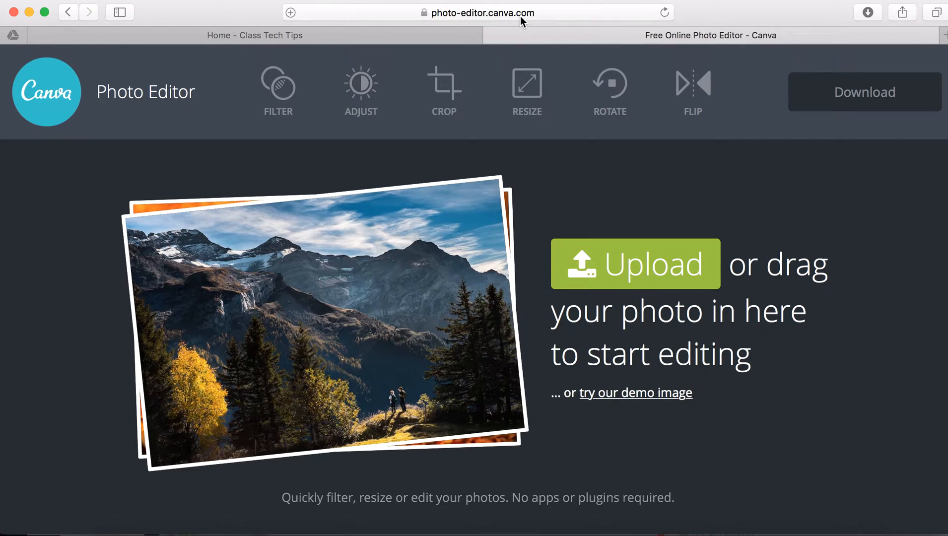
mouse_move(635, 284)
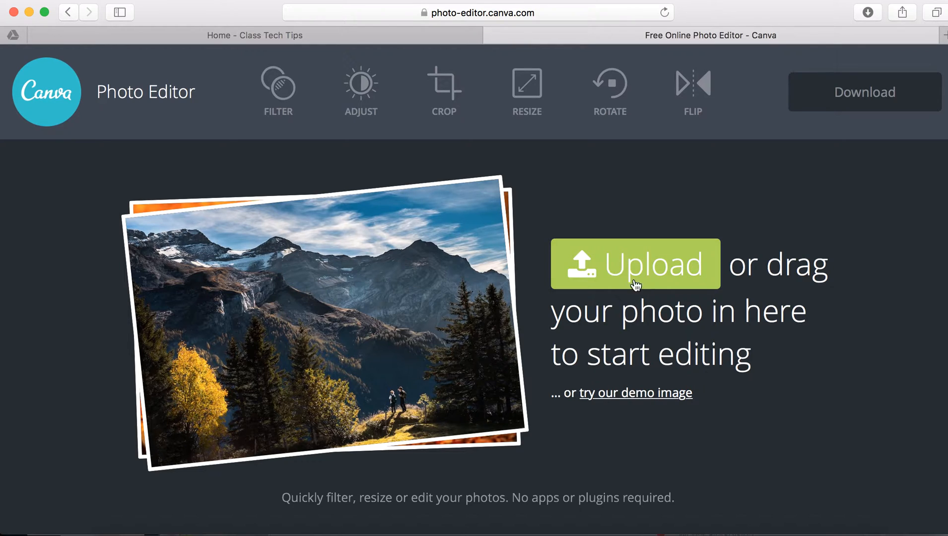
mouse_move(595, 390)
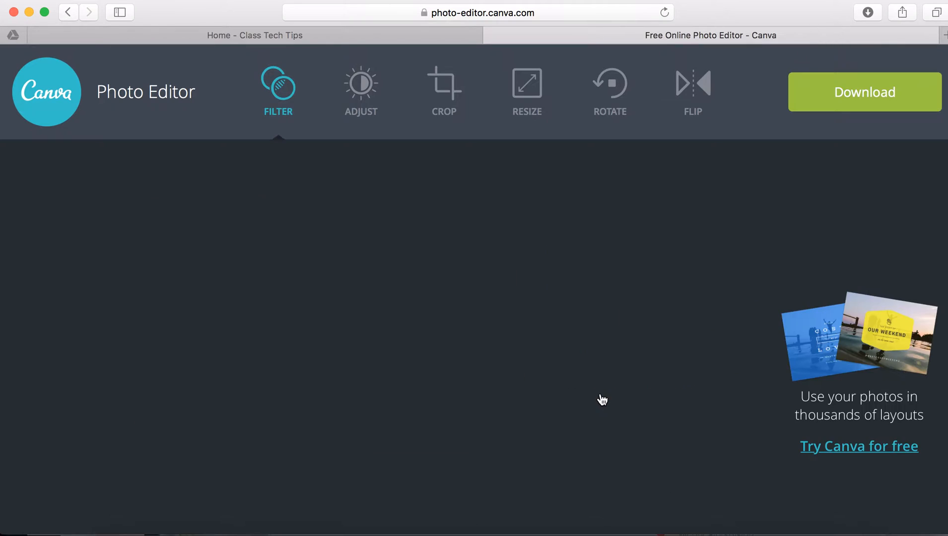
Preview the Edge filter, then give the mountain photo the Drama filter
left_click(277, 91)
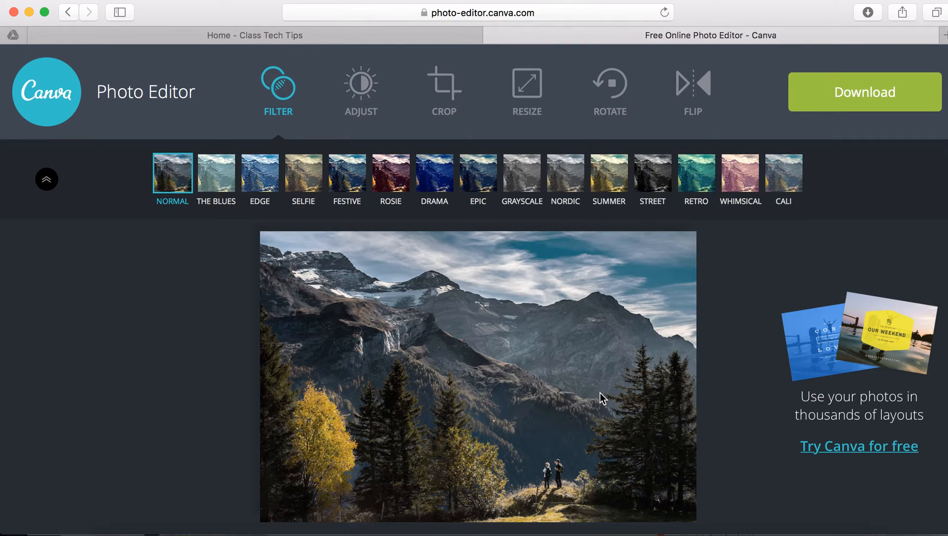
mouse_move(411, 396)
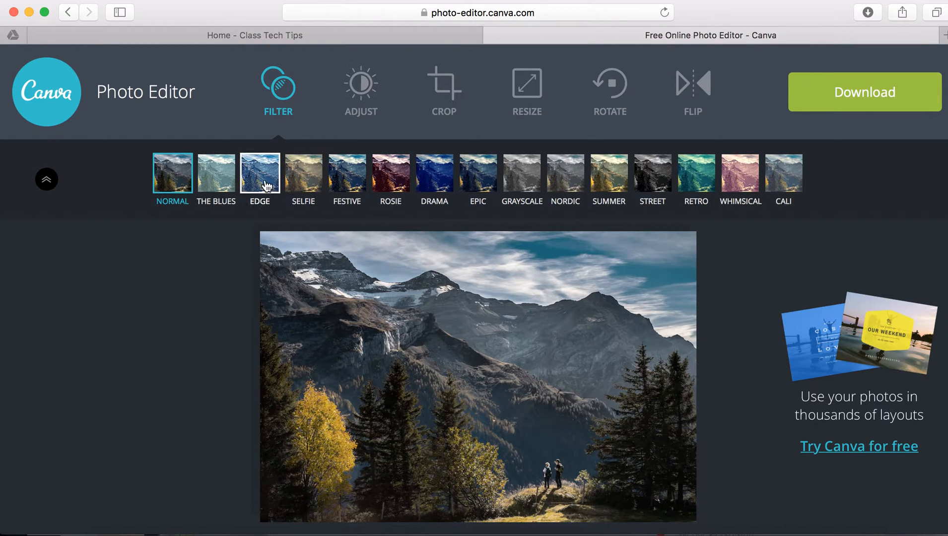
left_click(261, 175)
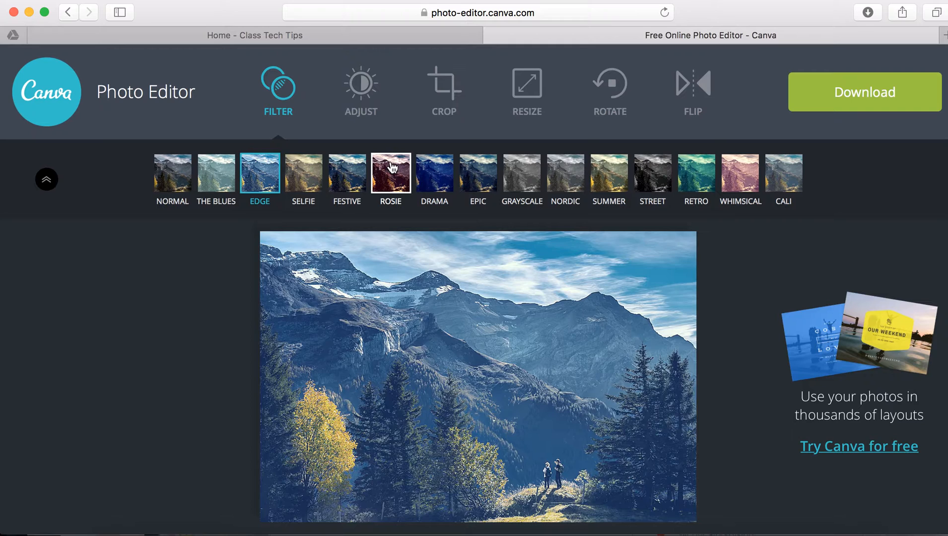
left_click(434, 171)
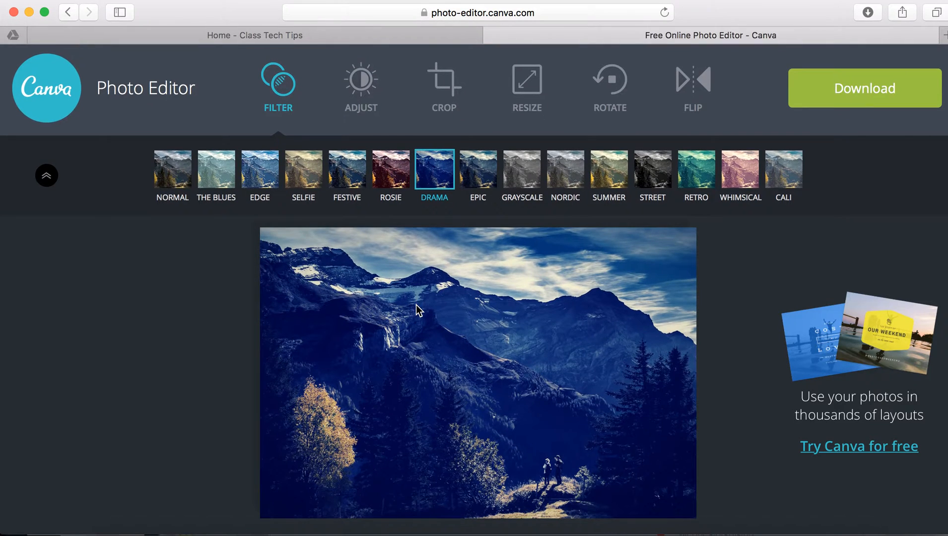
left_click(361, 88)
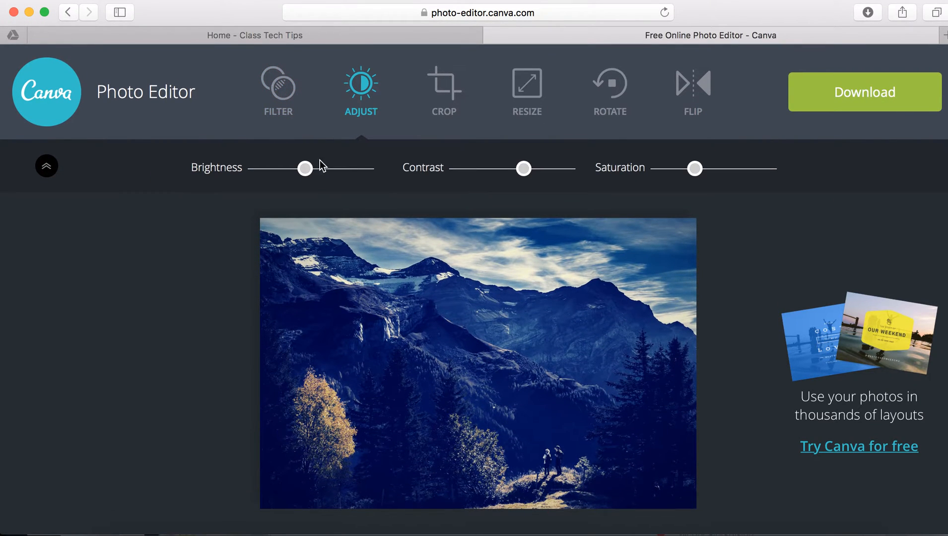
Raise brightness, lower contrast slightly and boost saturation on the photo
left_click_drag(305, 168, 327, 168)
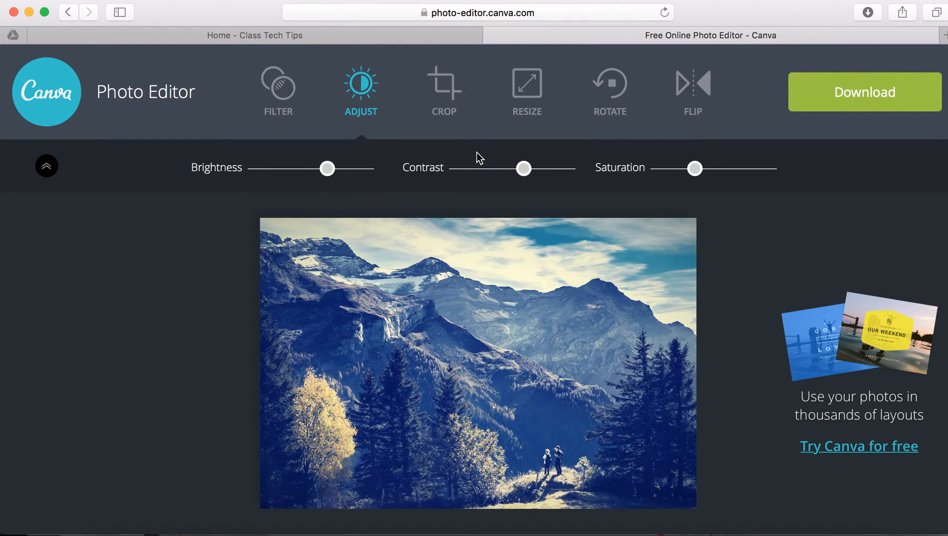
left_click_drag(524, 169, 506, 168)
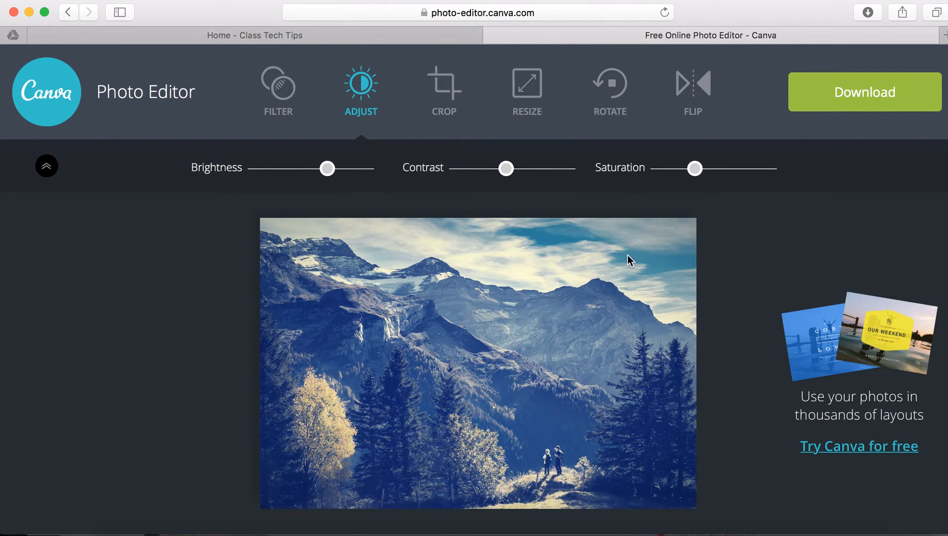
left_click_drag(694, 169, 714, 169)
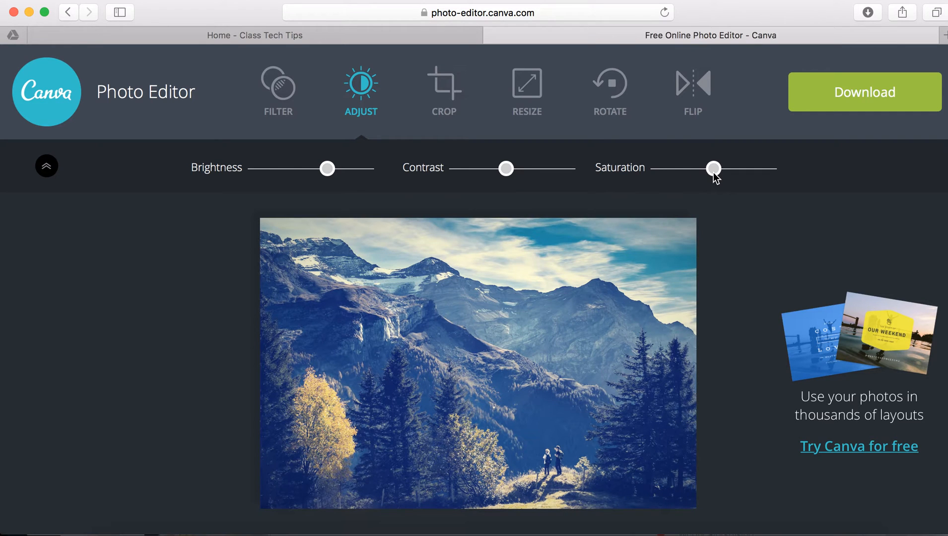
left_click(444, 91)
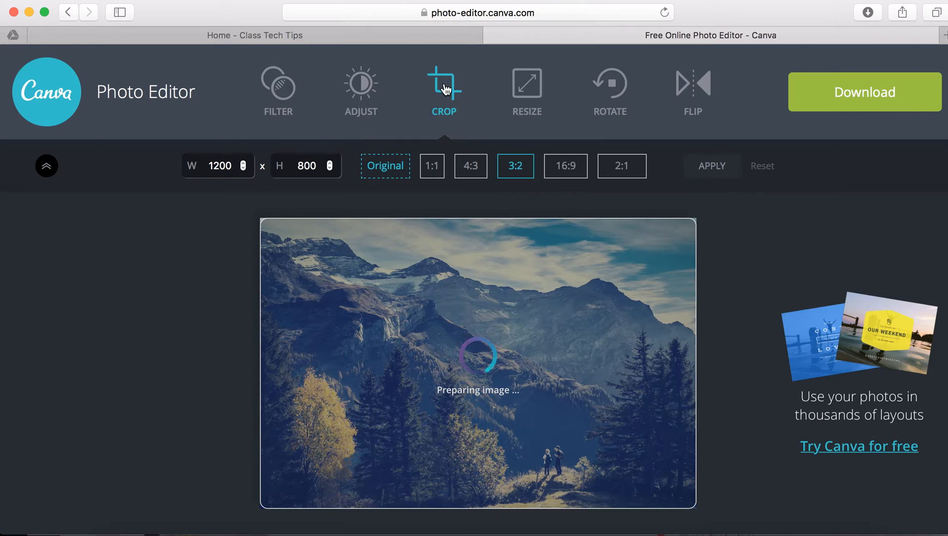
Apply a 1:1 square crop to the photo, giving 800 × 800
left_click(432, 166)
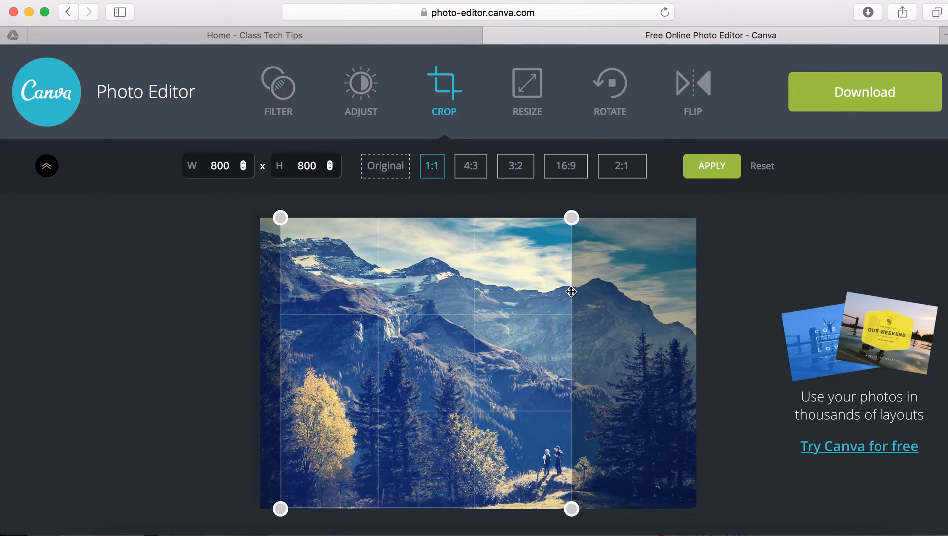
left_click(712, 166)
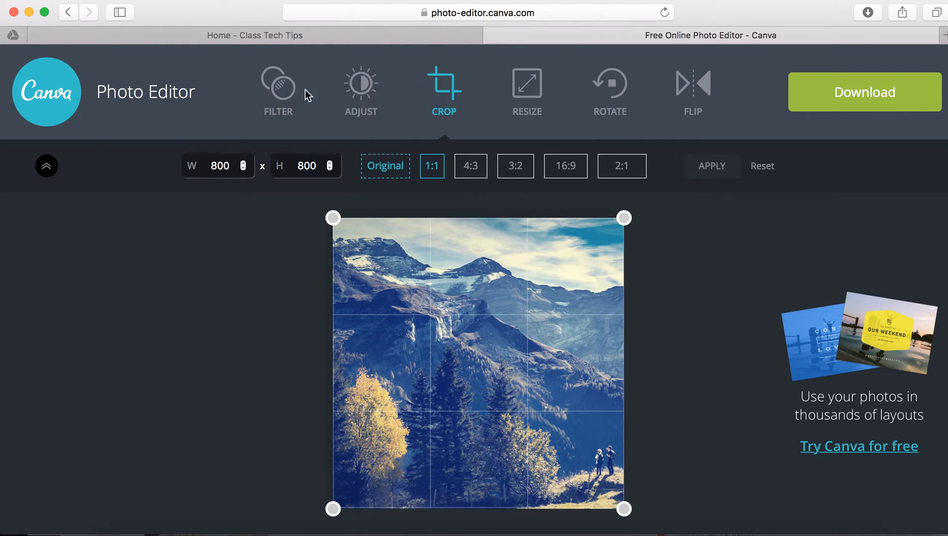
Show the resize settings, confirming the photo at 800 × 800 with aspect ratio locked
left_click(278, 91)
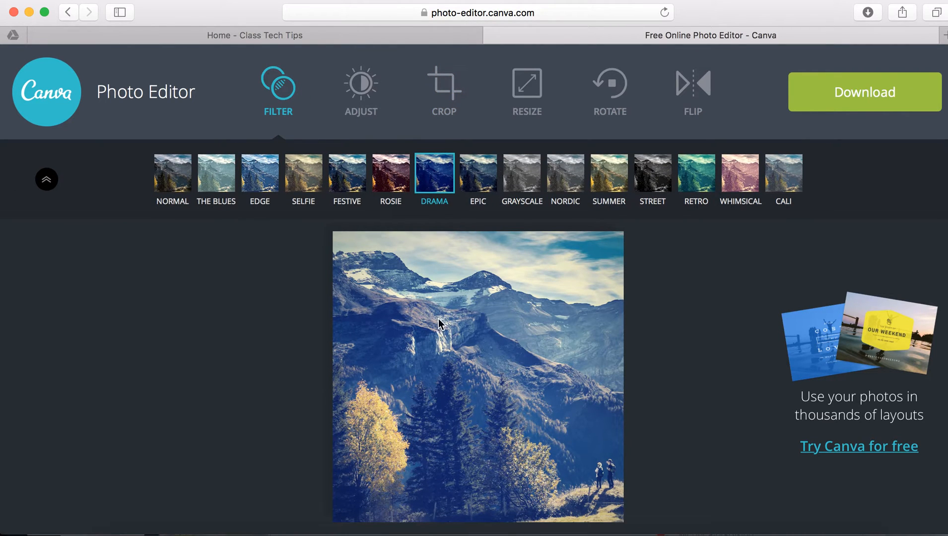
mouse_move(652, 176)
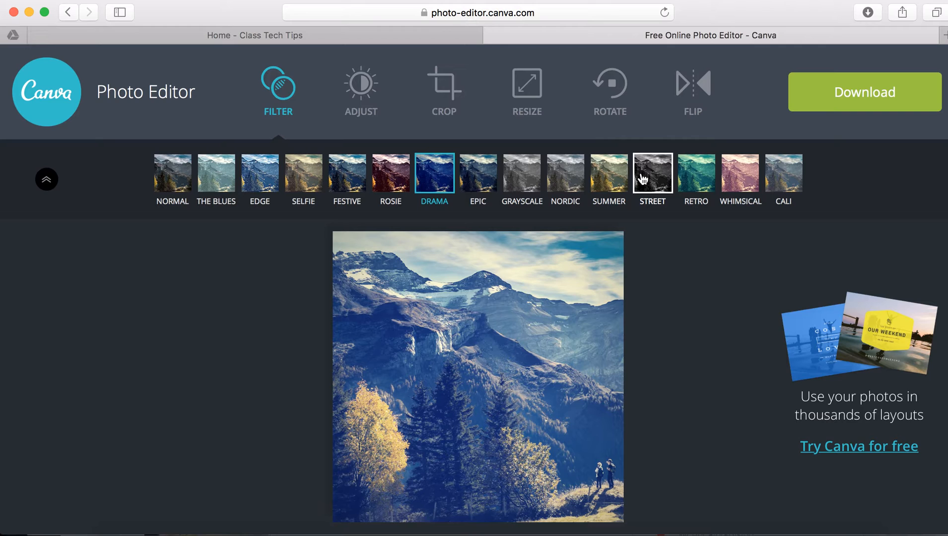
mouse_move(482, 57)
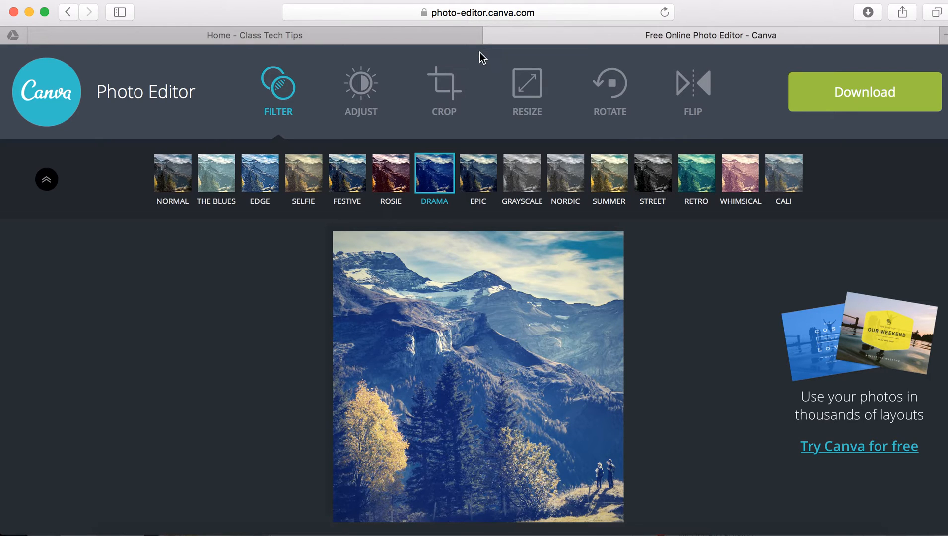
left_click(526, 91)
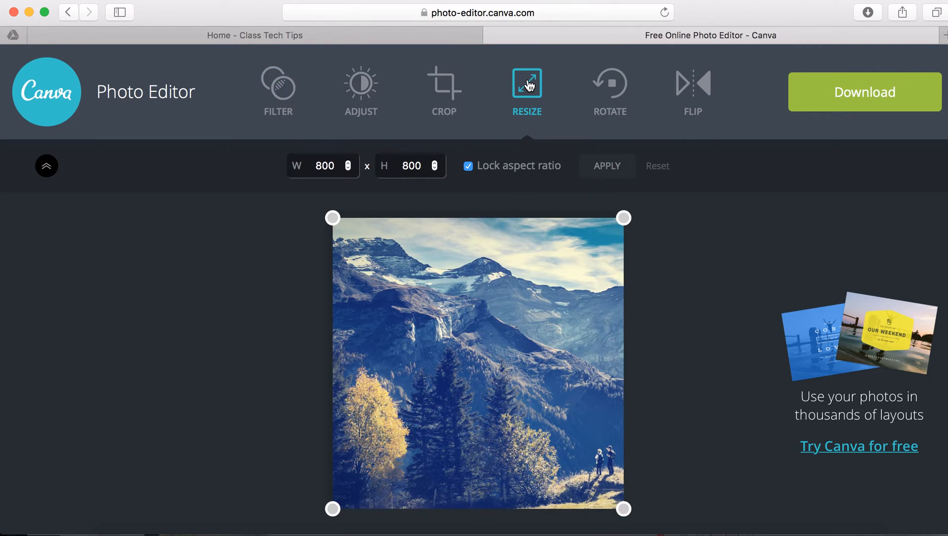
mouse_move(337, 181)
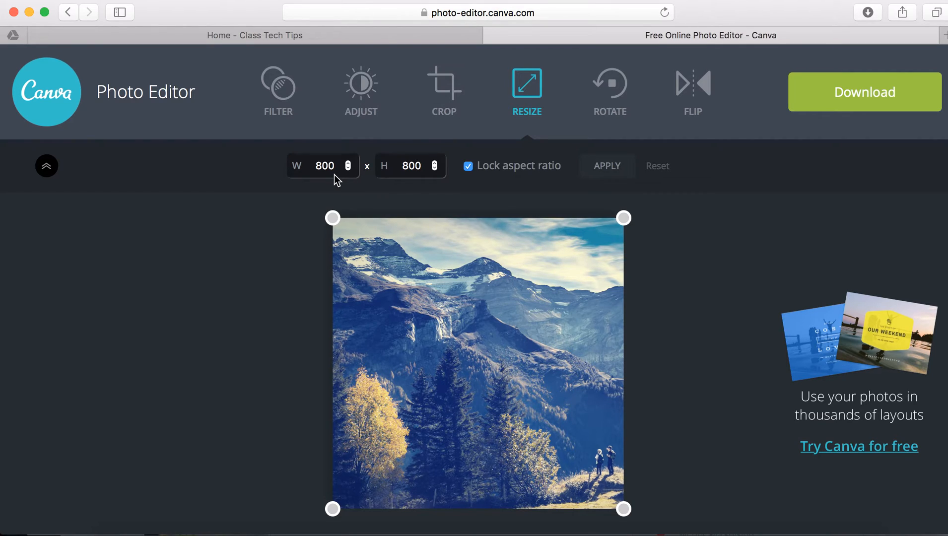
mouse_move(610, 91)
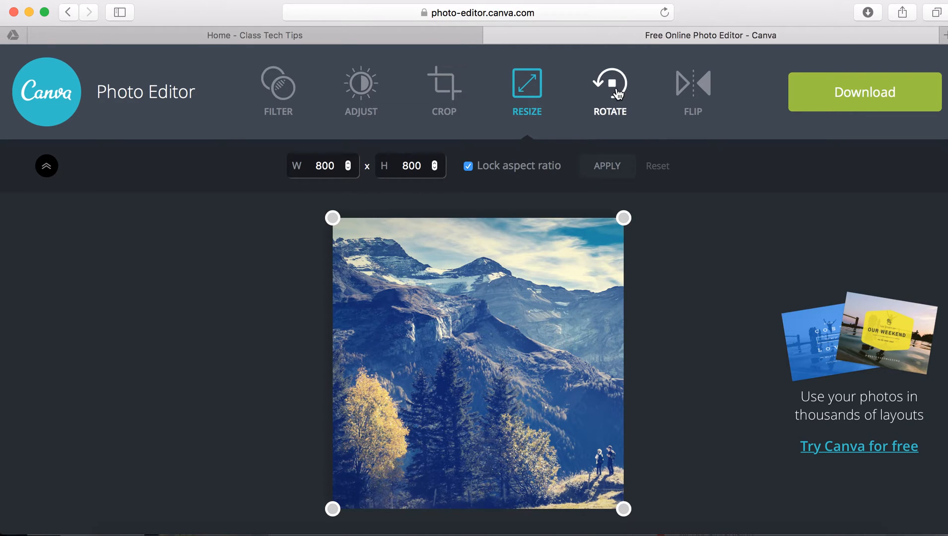
Show the counter-clockwise and clockwise rotate options without resizing the photo
left_click(609, 90)
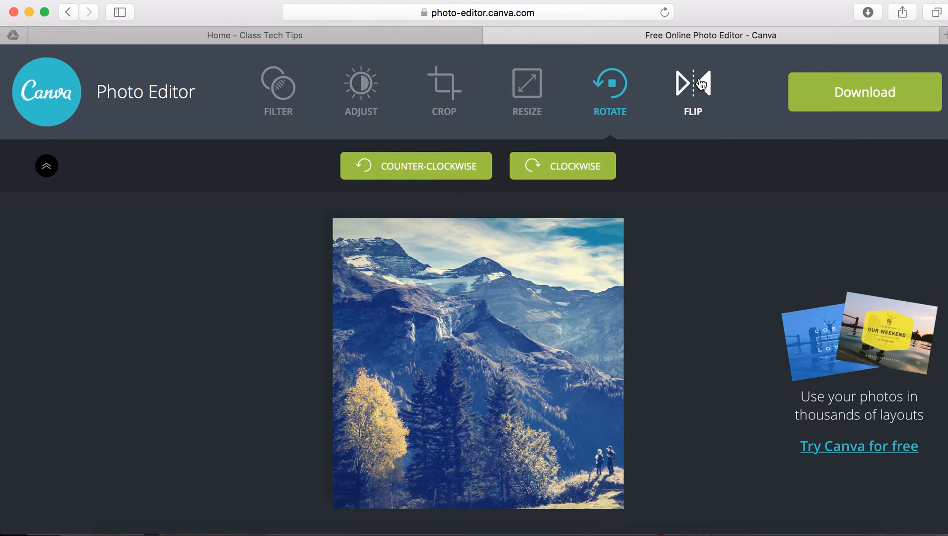
Mirror the photo horizontally, restore its original orientation and return to the filter presets
left_click(692, 91)
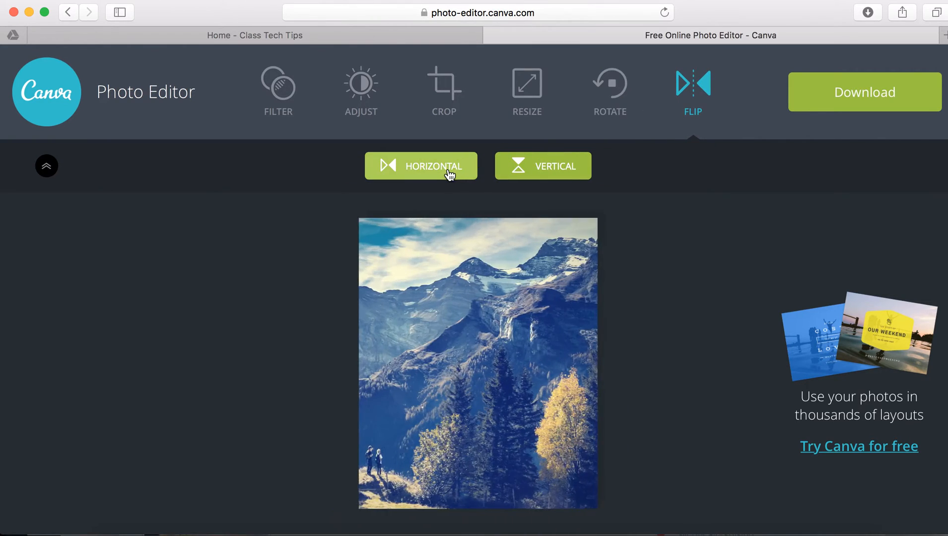
left_click(421, 166)
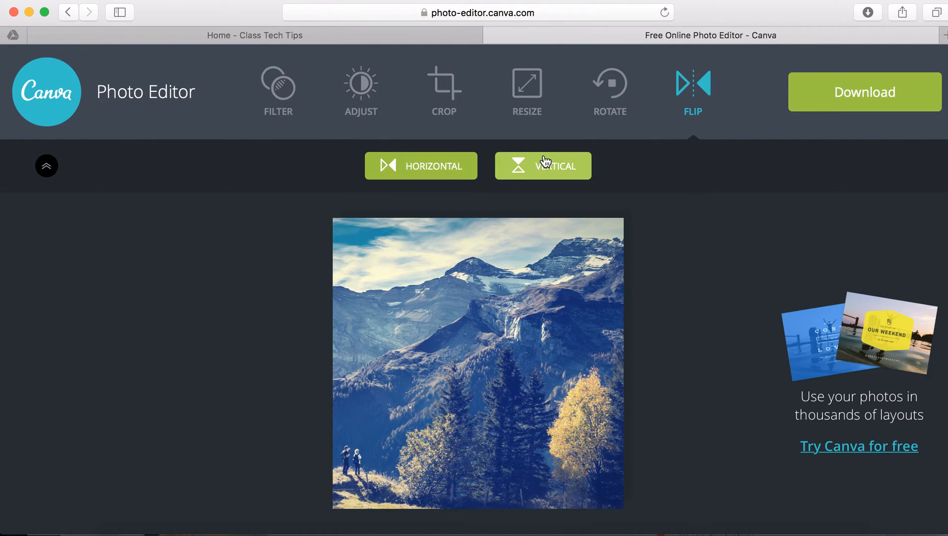
mouse_move(514, 165)
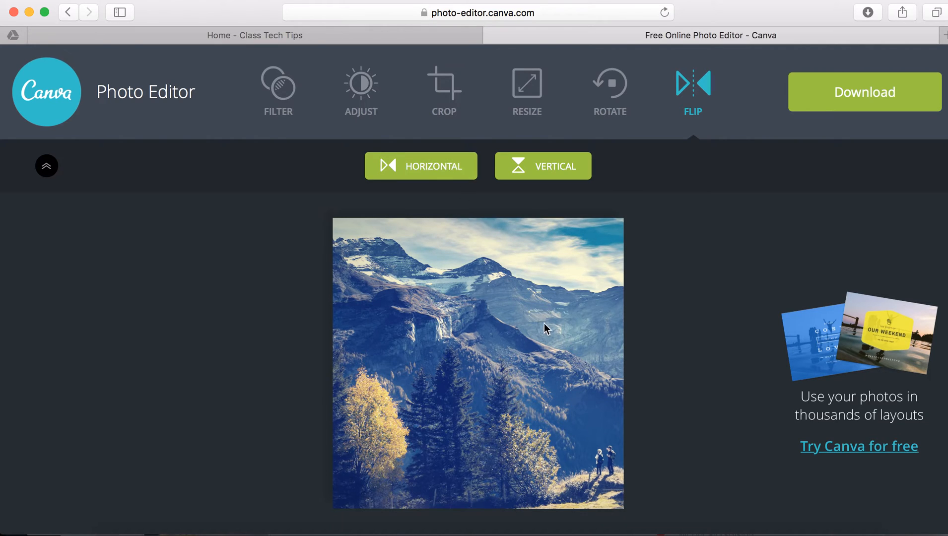
mouse_move(278, 92)
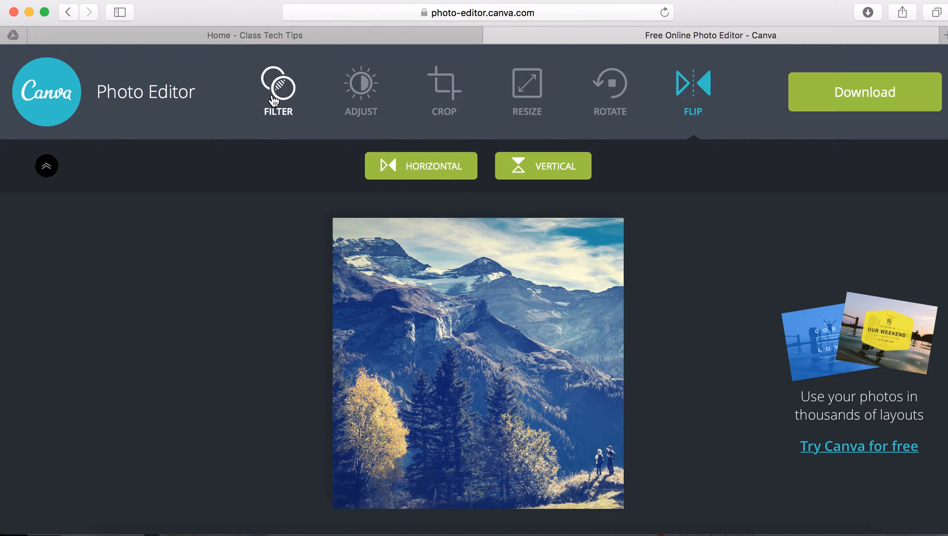
left_click(278, 91)
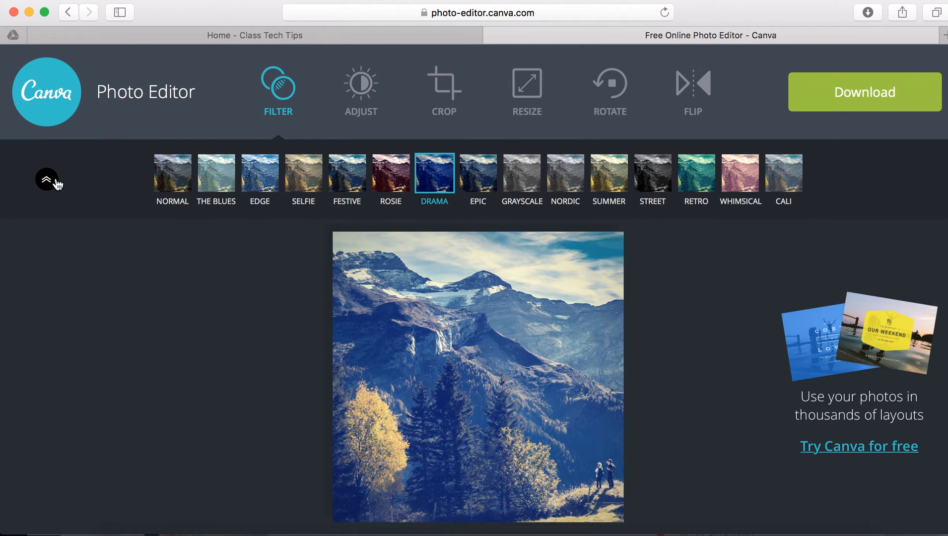
Collapse the filter strip and show the Brightness, Contrast and Saturation sliders
left_click(47, 180)
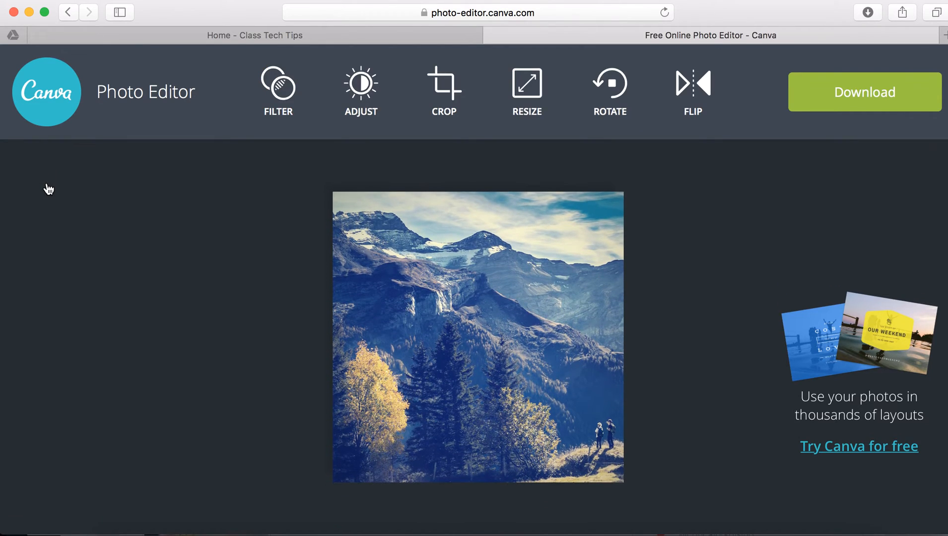
left_click(361, 91)
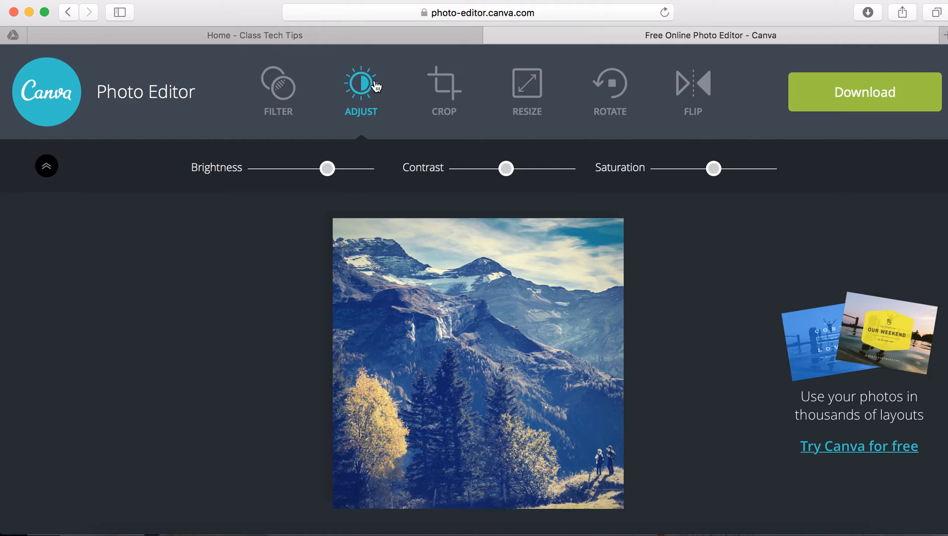
mouse_move(859, 451)
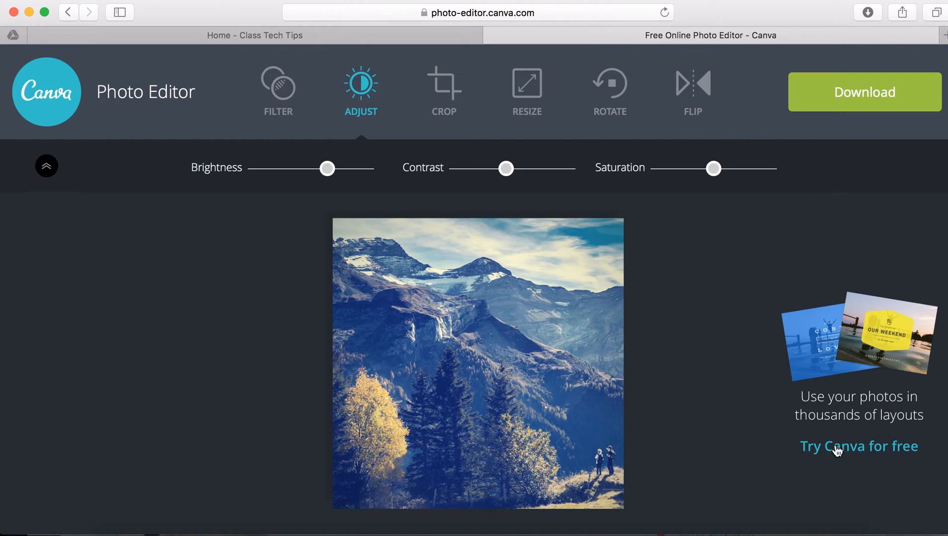
mouse_move(860, 446)
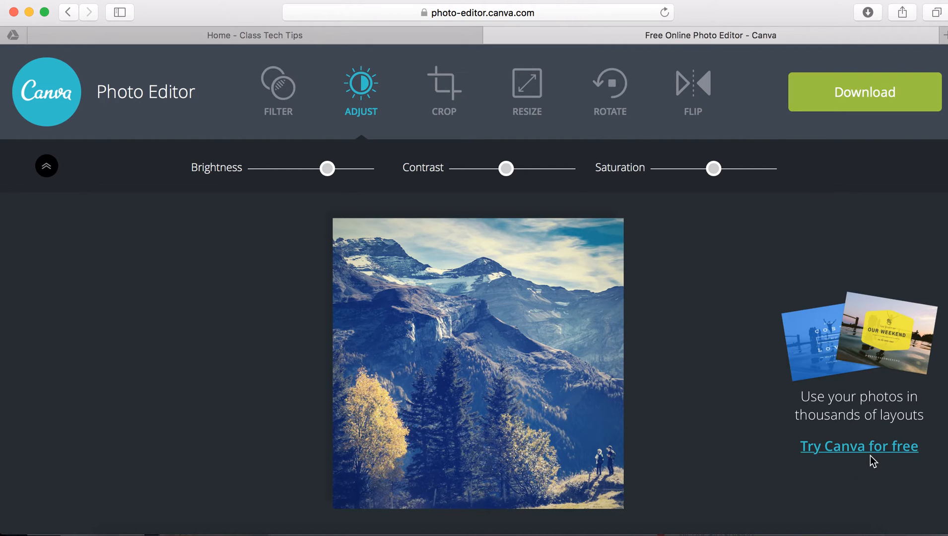
mouse_move(482, 385)
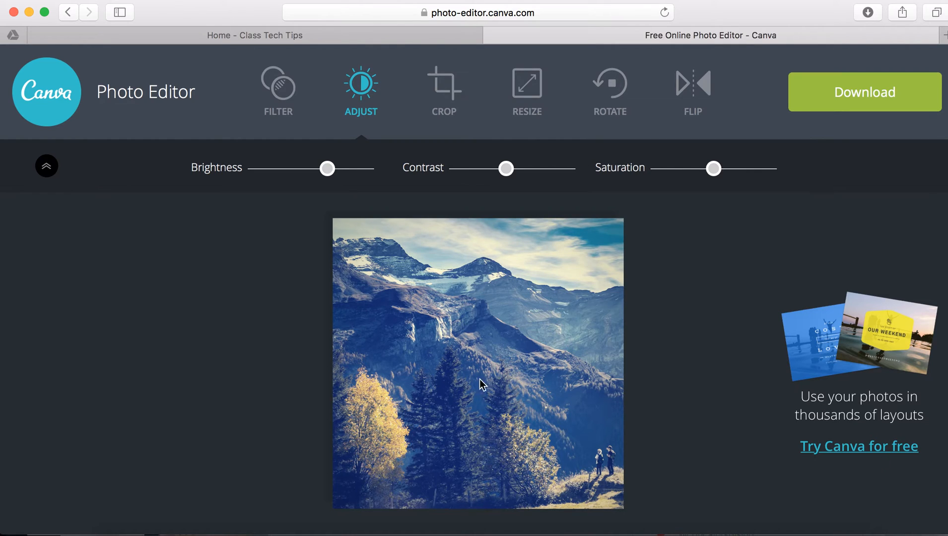
mouse_move(614, 352)
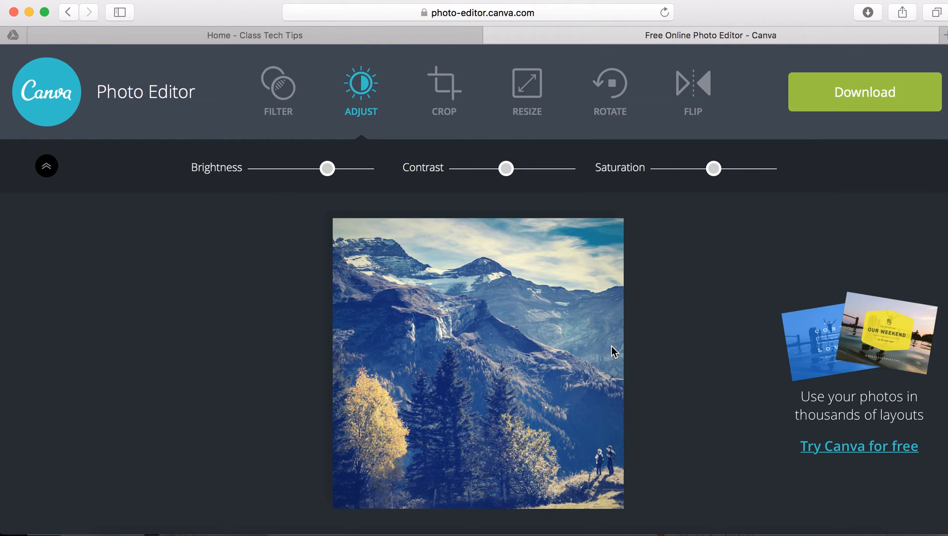